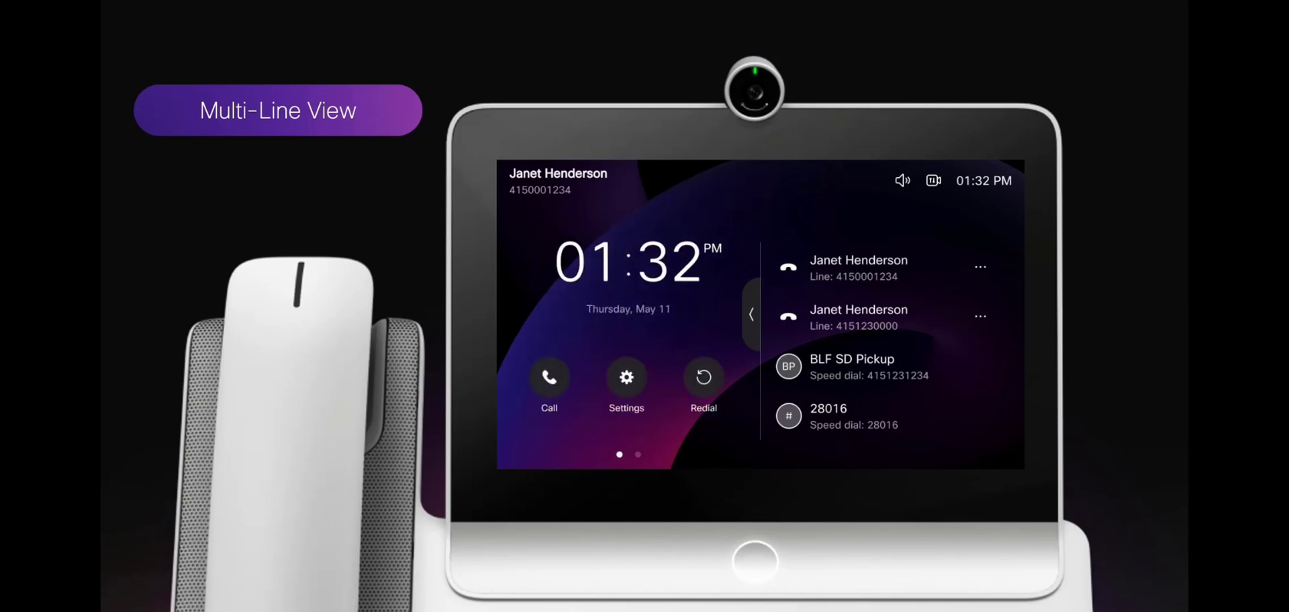
# Expand the line list, filter to phone lines then speed dials, and collapse back to home.
pyautogui.click(749, 314)
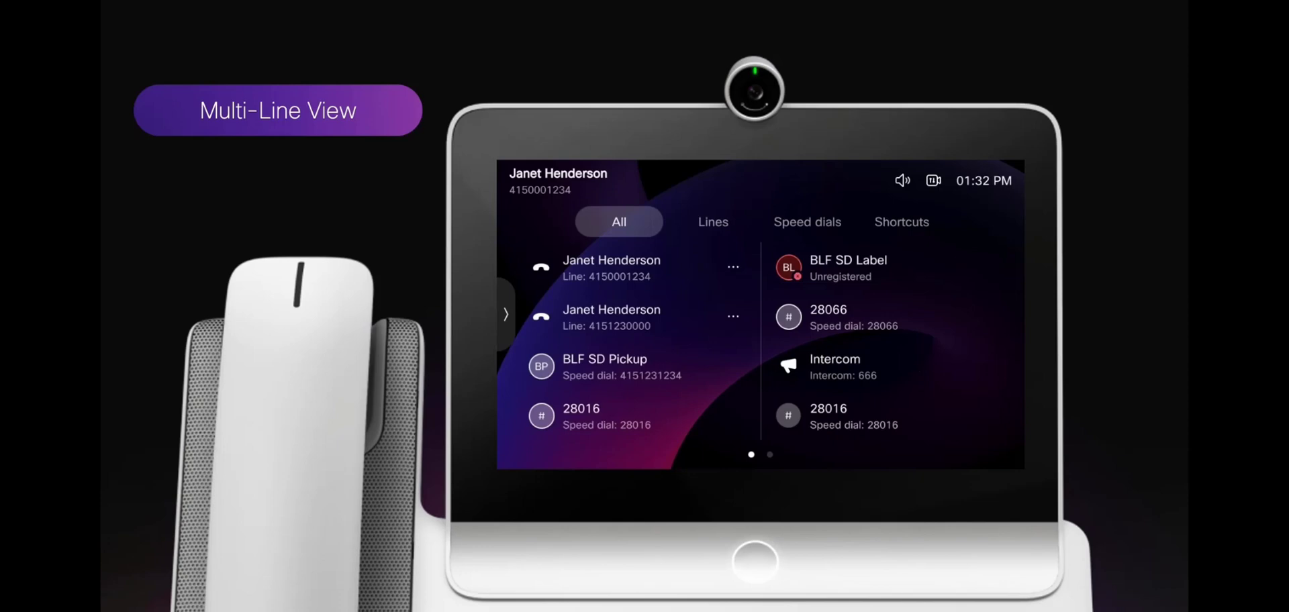
pyautogui.click(712, 222)
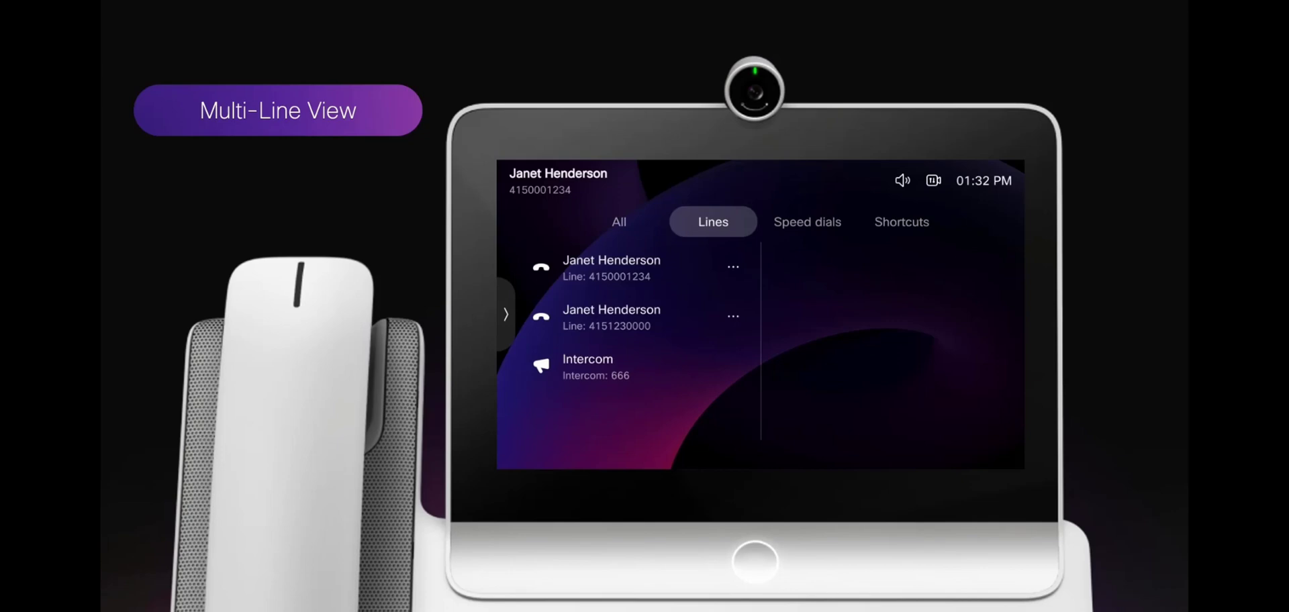
pyautogui.click(807, 221)
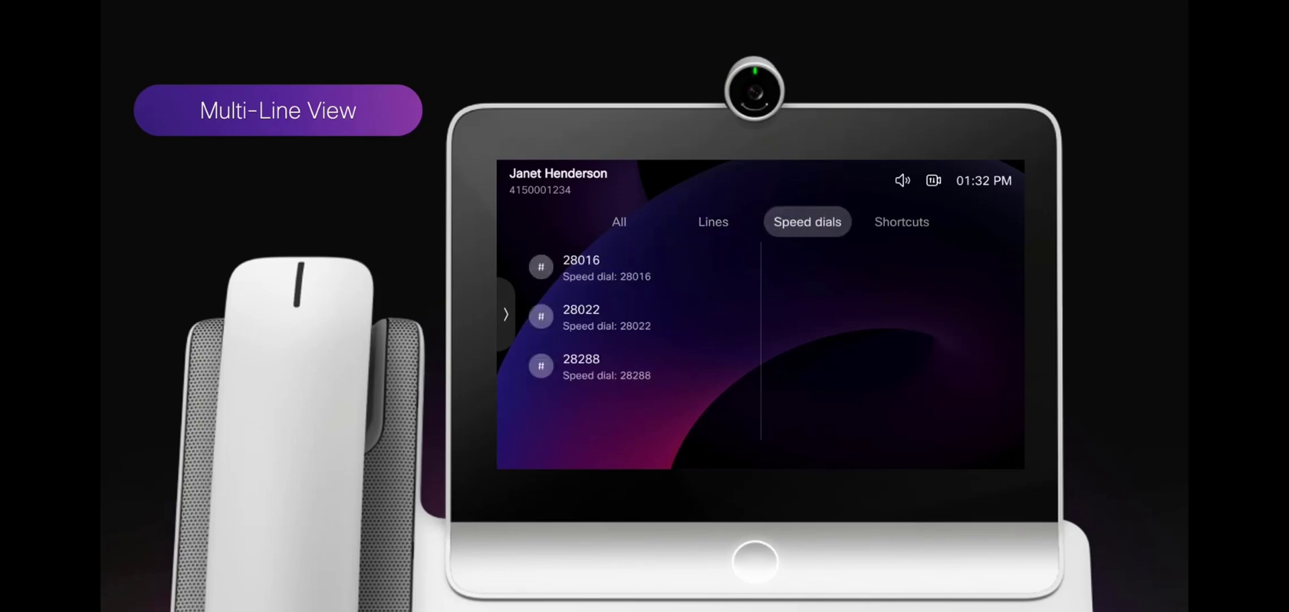
pyautogui.click(901, 221)
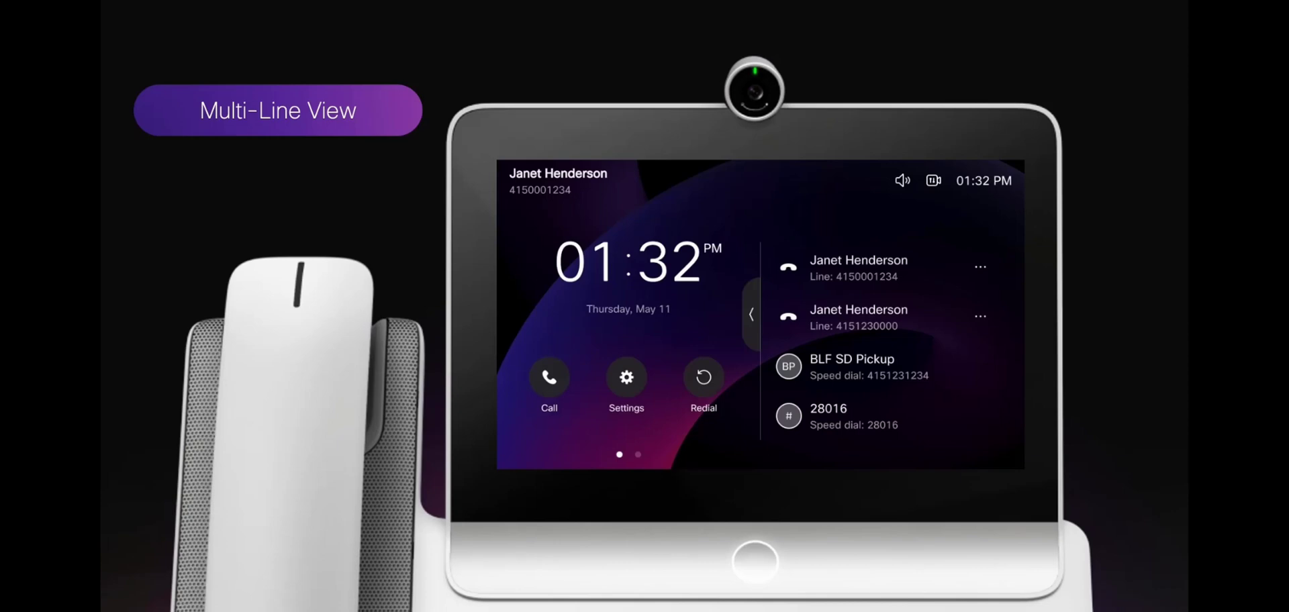
pyautogui.click(981, 266)
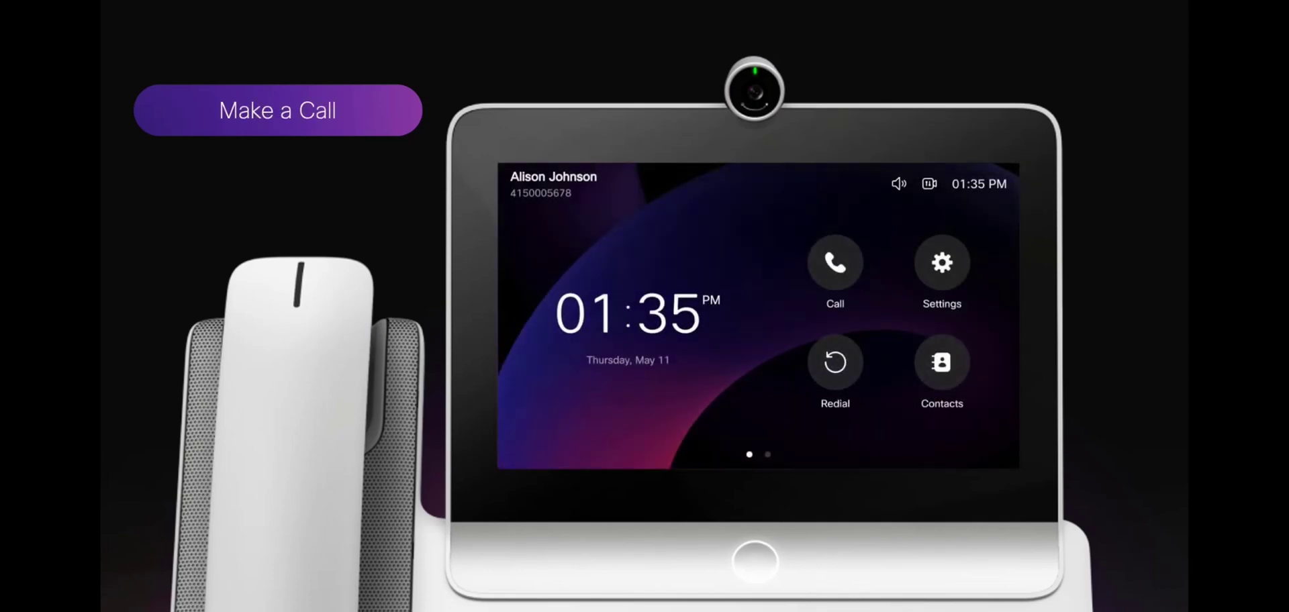
pyautogui.click(834, 262)
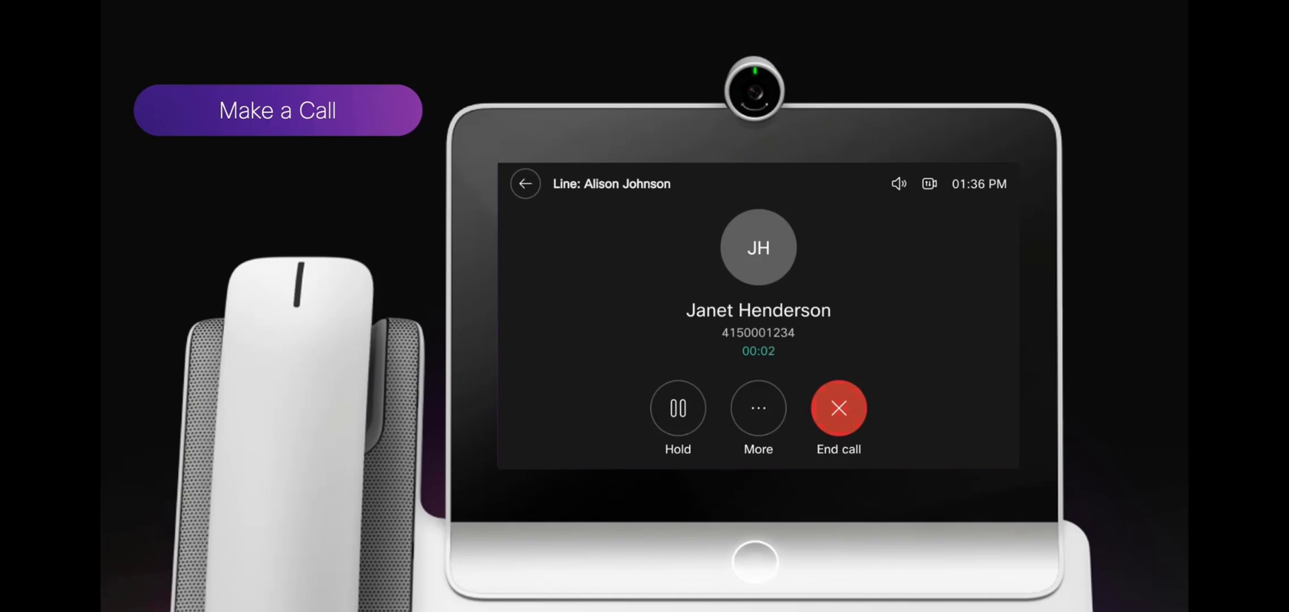
pyautogui.click(677, 408)
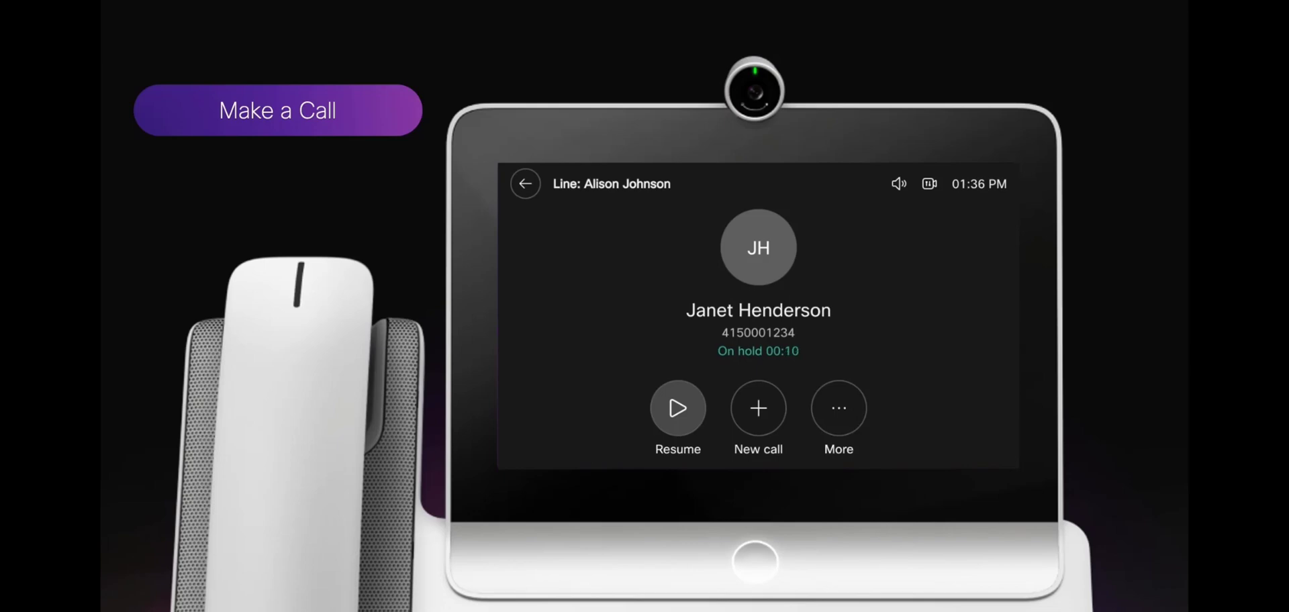
pyautogui.click(676, 408)
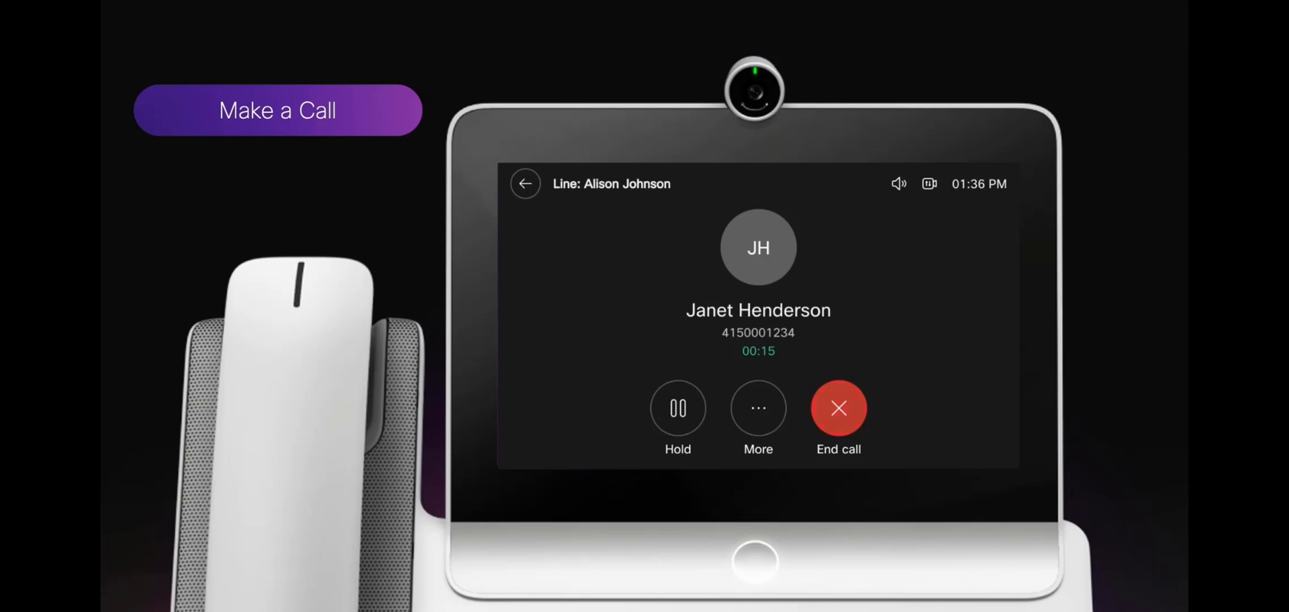
pyautogui.click(525, 182)
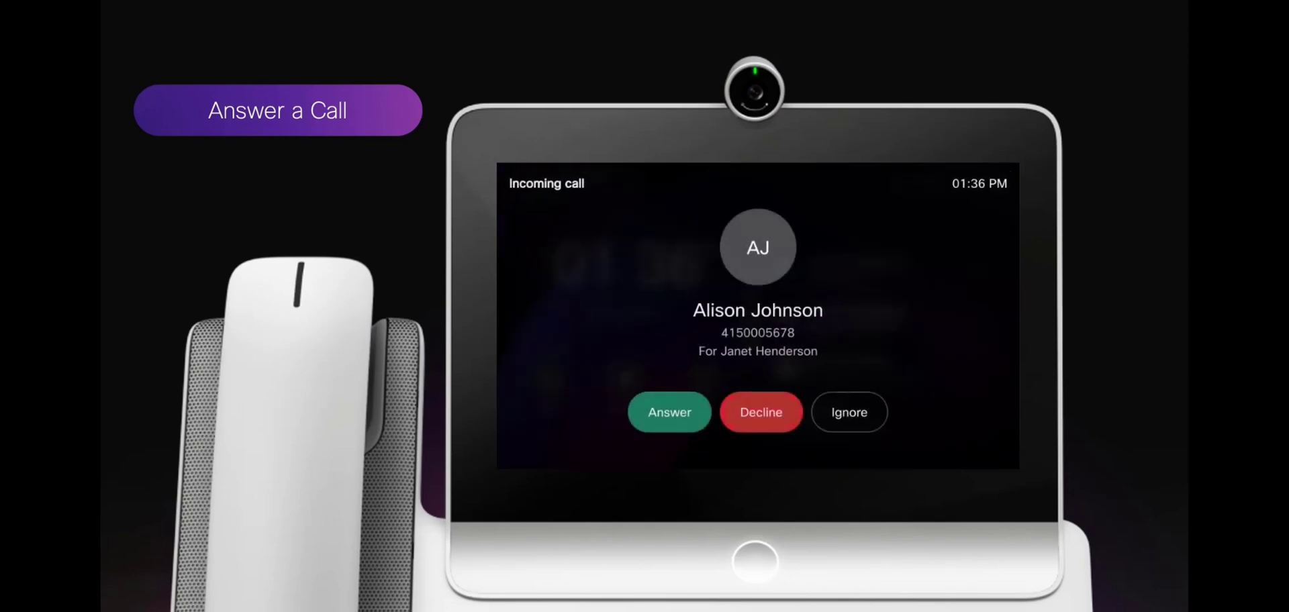
pyautogui.click(669, 413)
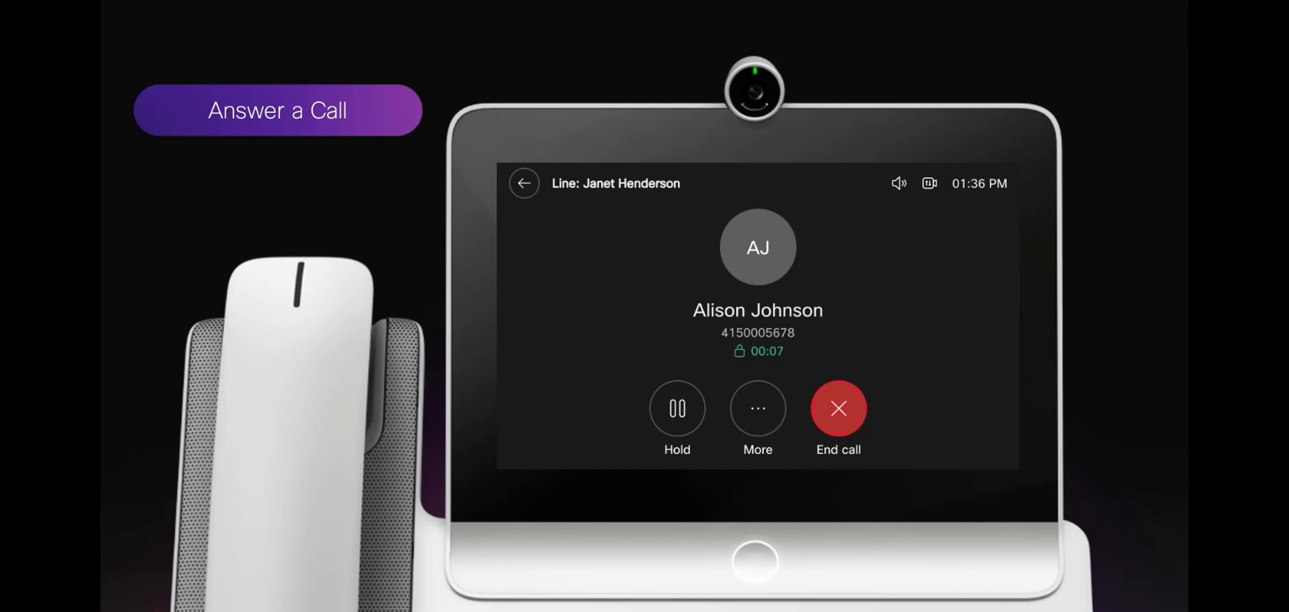
pyautogui.click(677, 408)
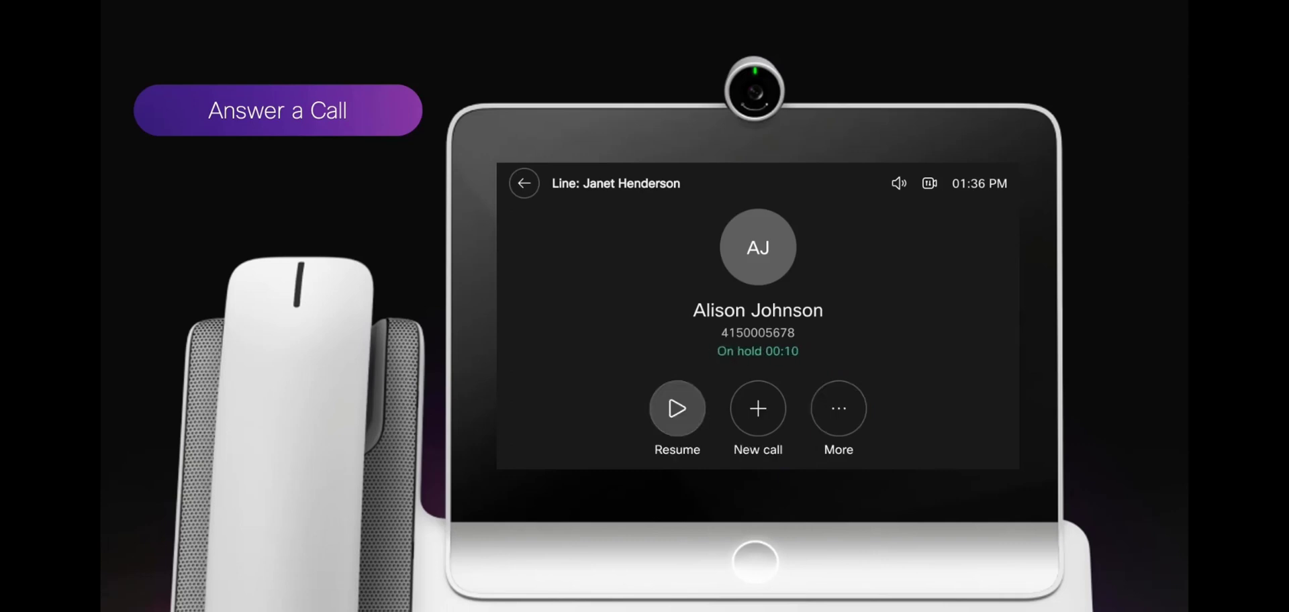
pyautogui.click(677, 409)
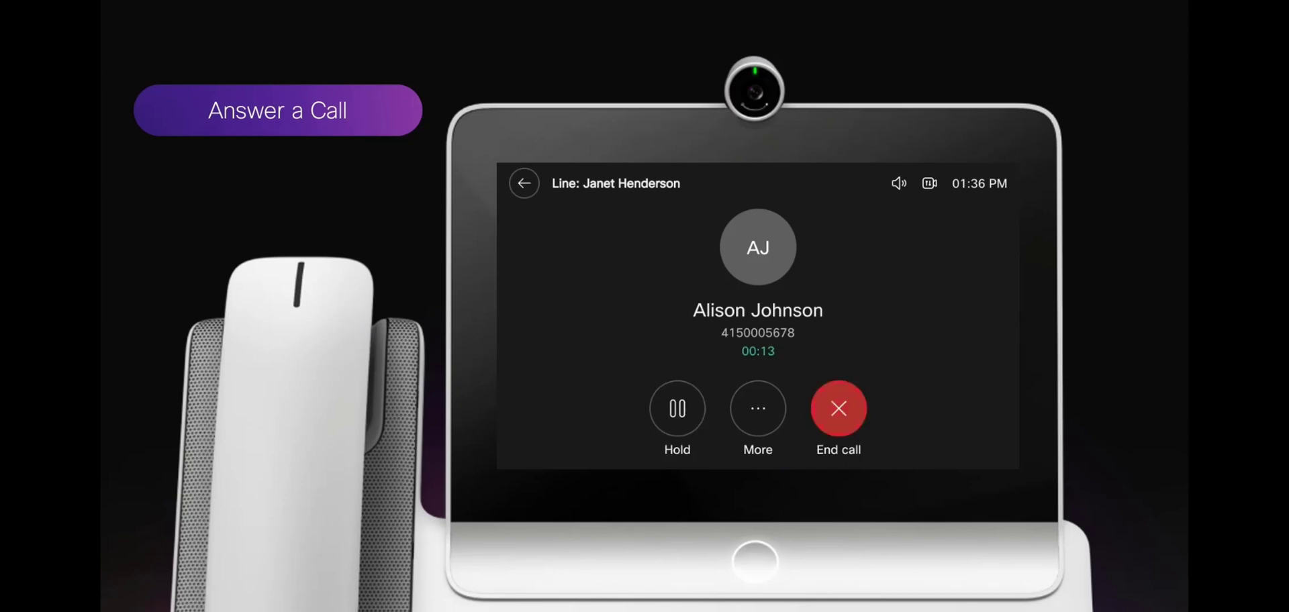